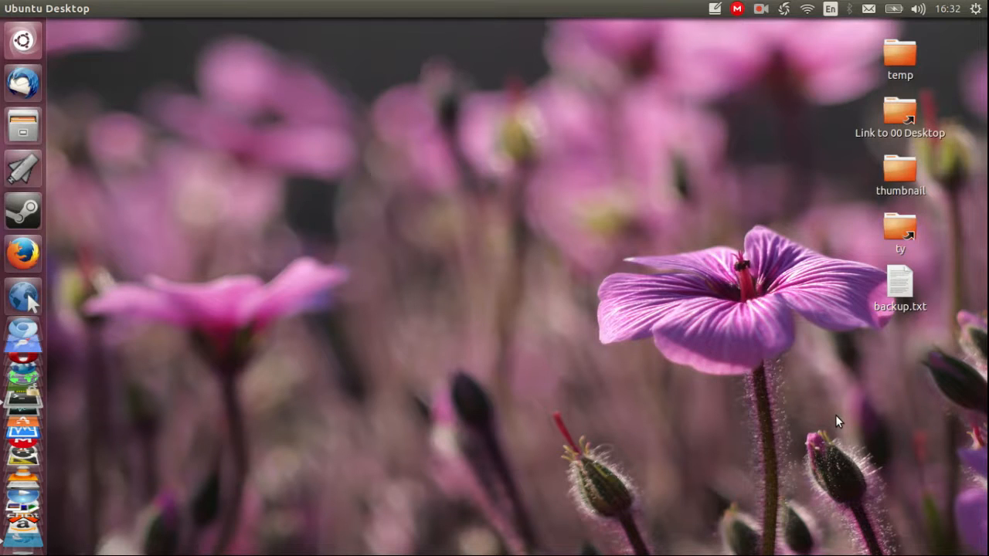
mouse_move(402, 442)
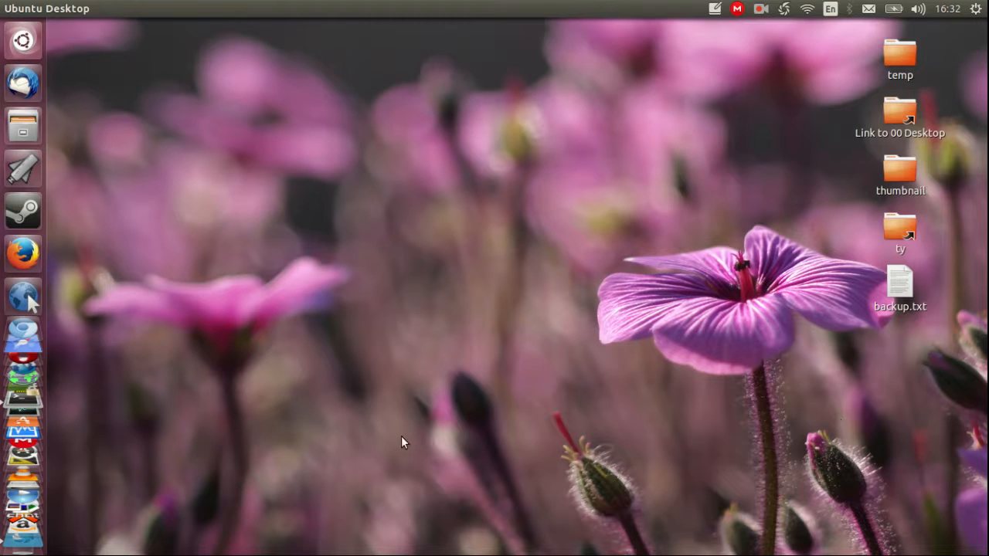
mouse_move(544, 179)
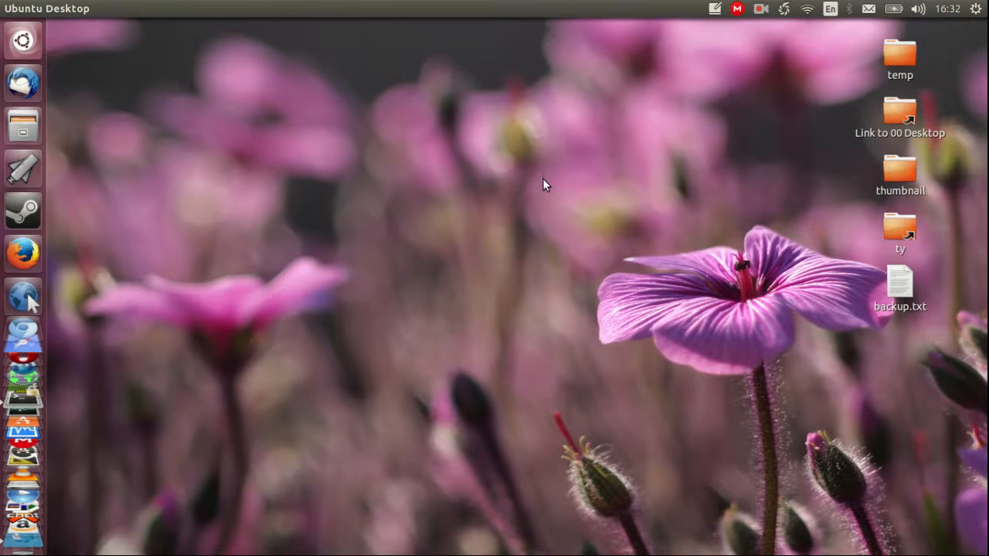
mouse_move(390, 179)
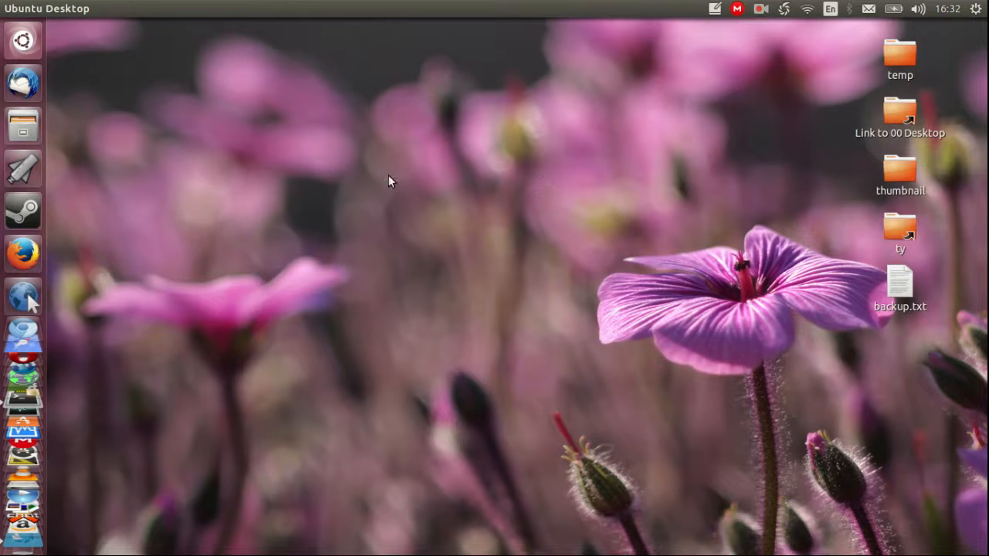
mouse_move(394, 184)
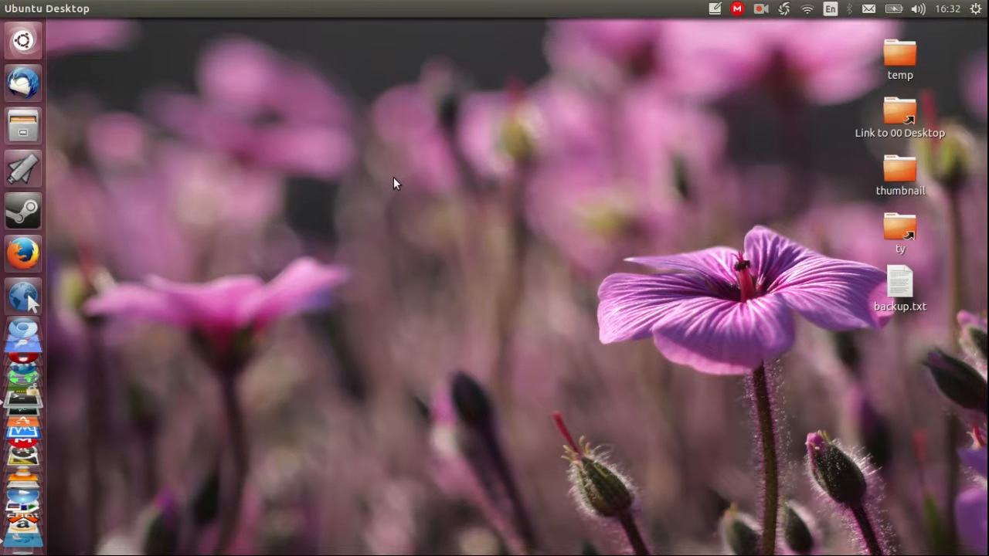
Step: Run 'sudo apt-get install gnome' in a freshly opened, repositioned terminal window
click(22, 379)
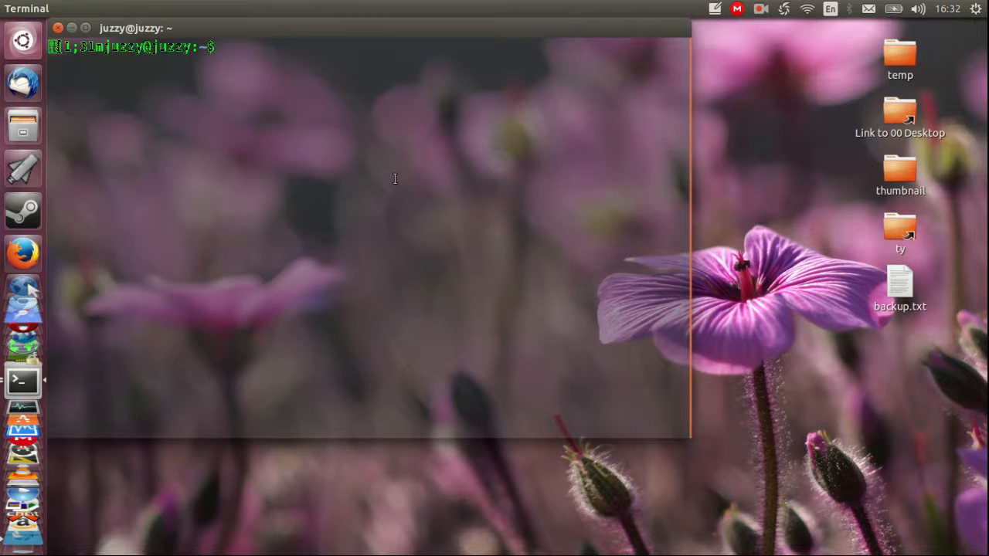
drag(136, 28, 263, 78)
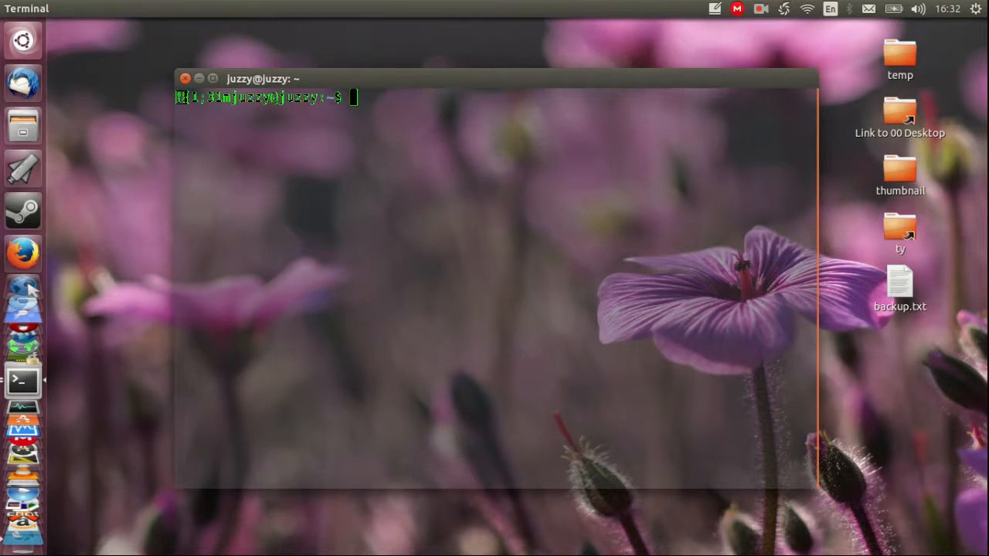
text(sudo apt-get install)
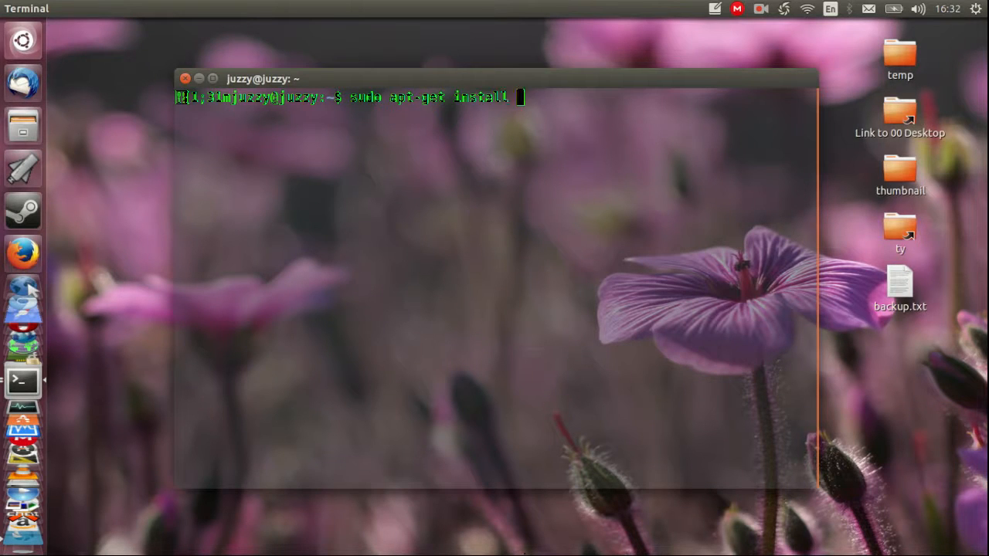
text(gnome)
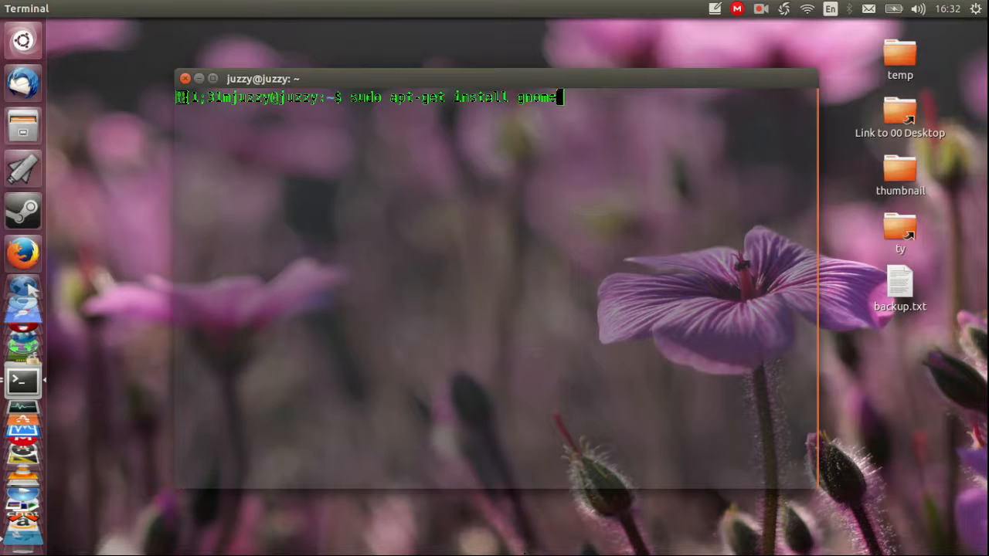
key(Return)
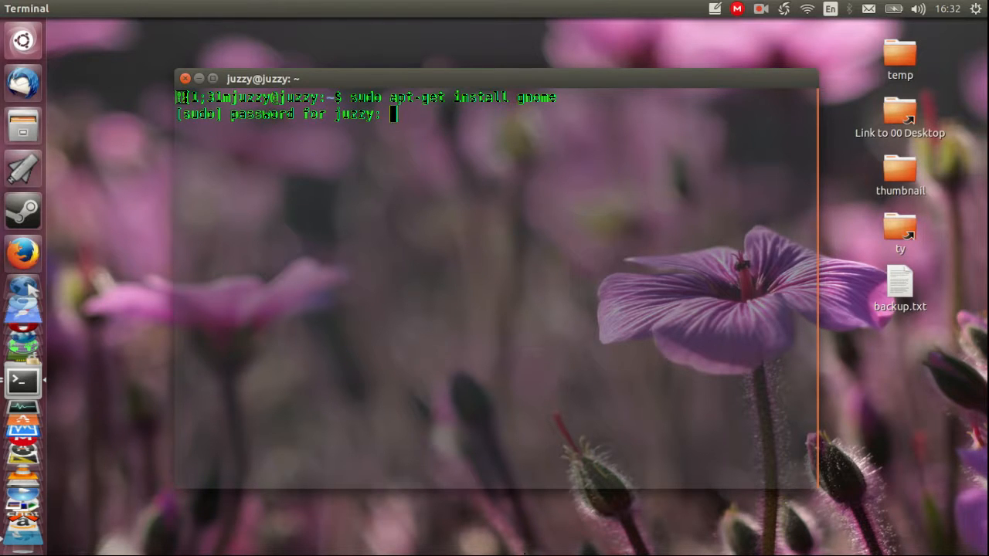
Step: Submit the sudo password and answer 'y' to the continue prompt
key(Return)
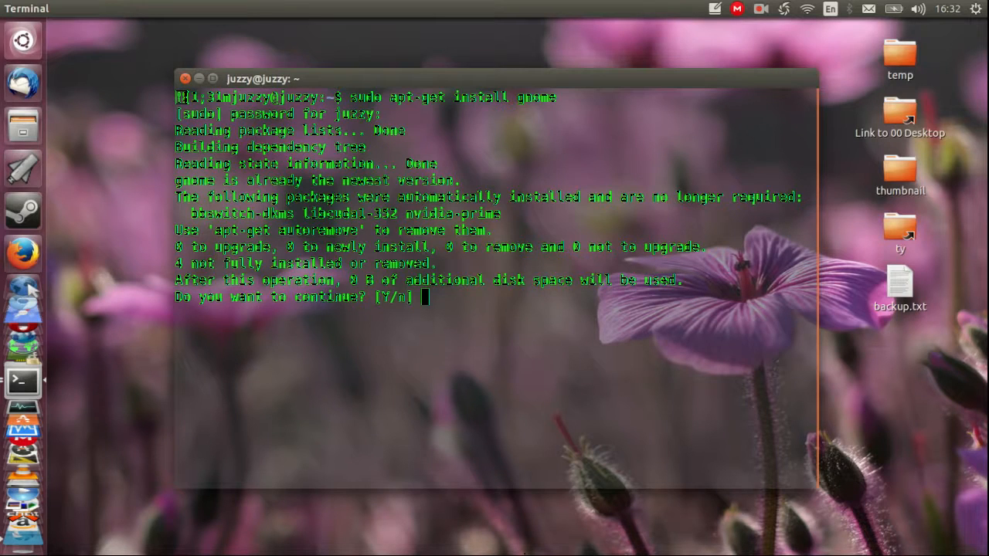
text(y)
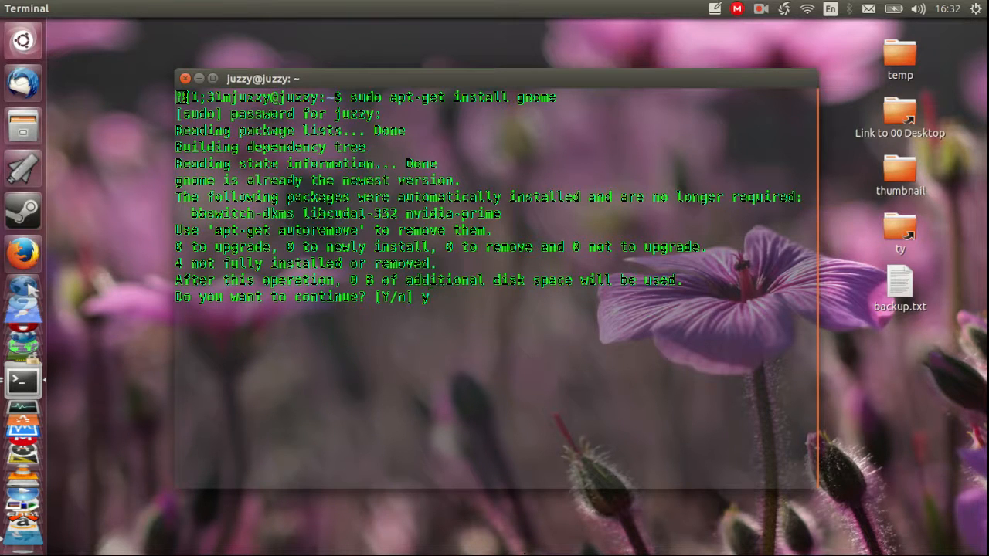
key(Return)
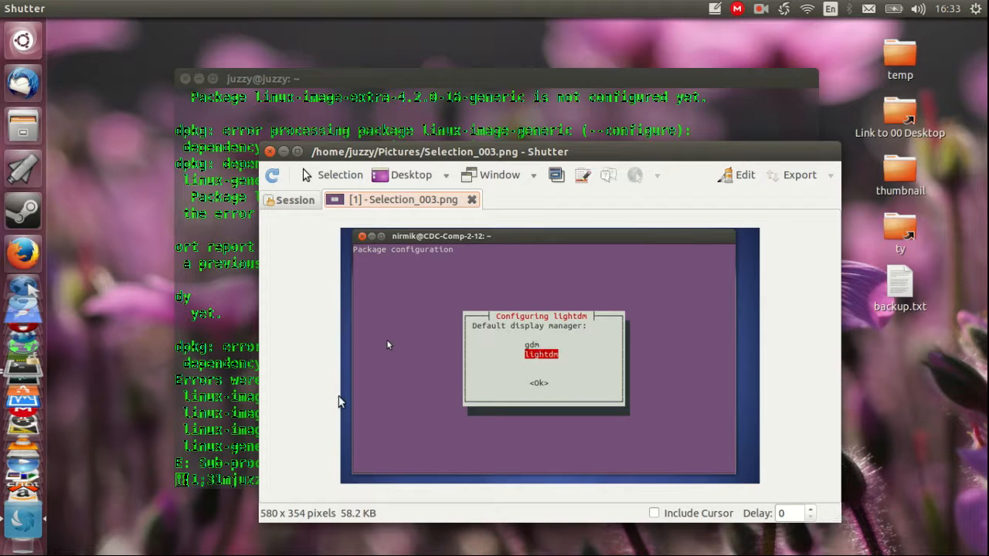
mouse_move(411, 334)
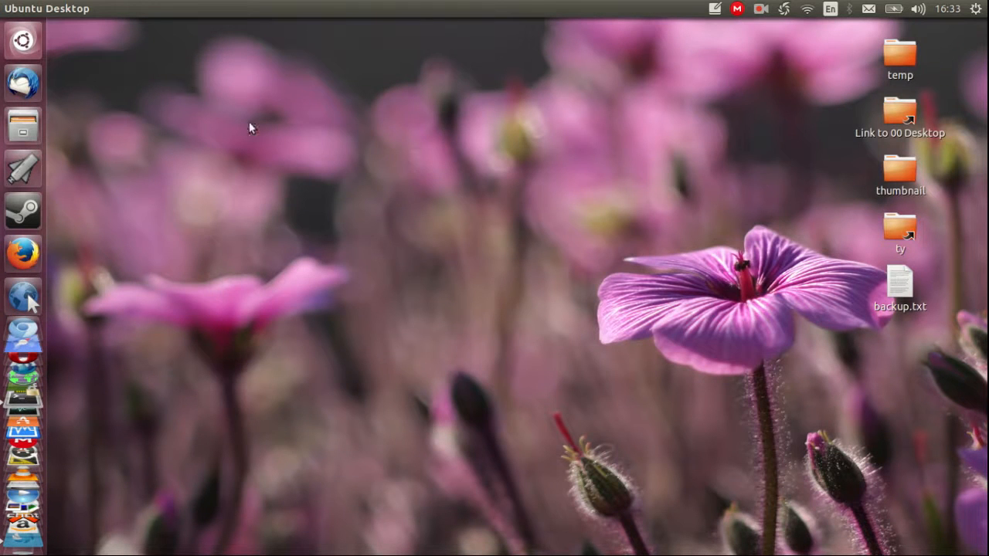
mouse_move(396, 225)
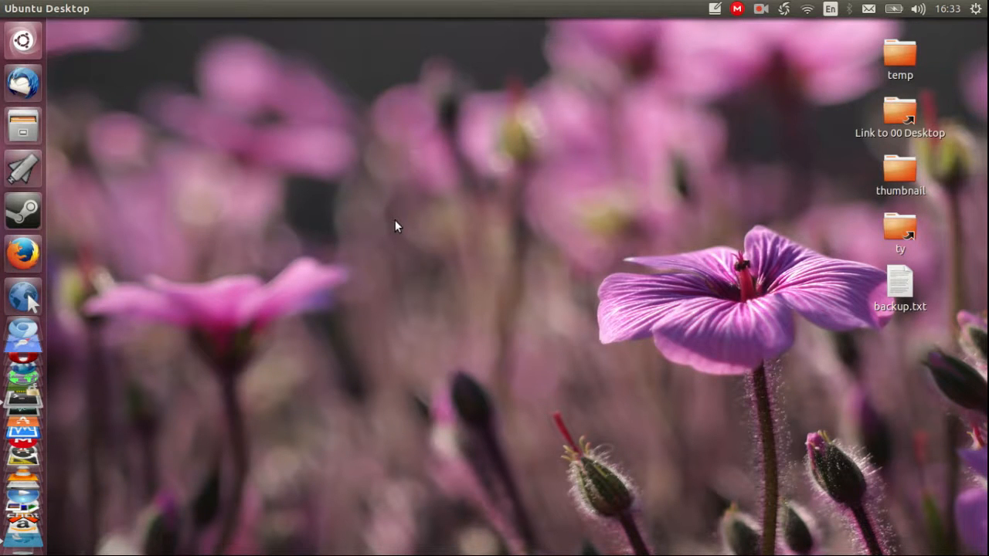